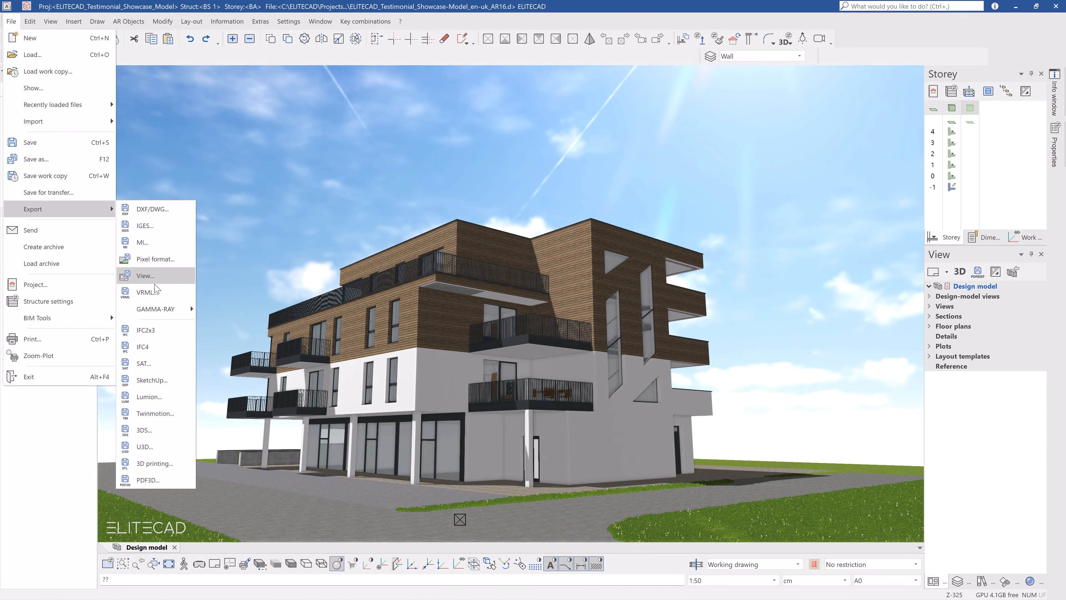
- Start an IFC4 export and save it as ifc_export in the project's export folder
{"action": "left_click", "coordinate": [142, 346]}
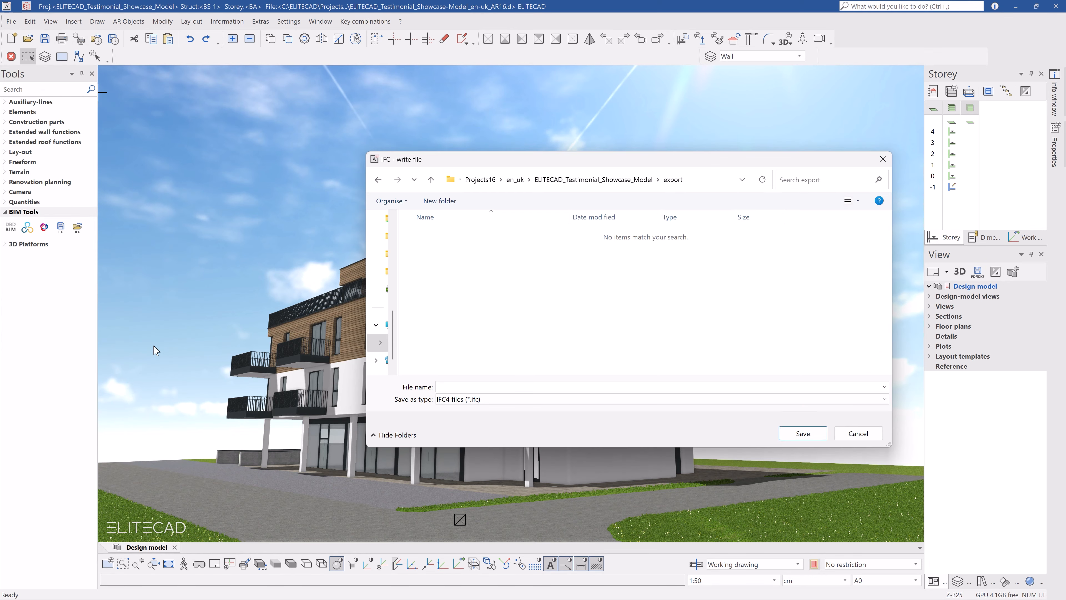
{"action": "type", "text": "ifc_export"}
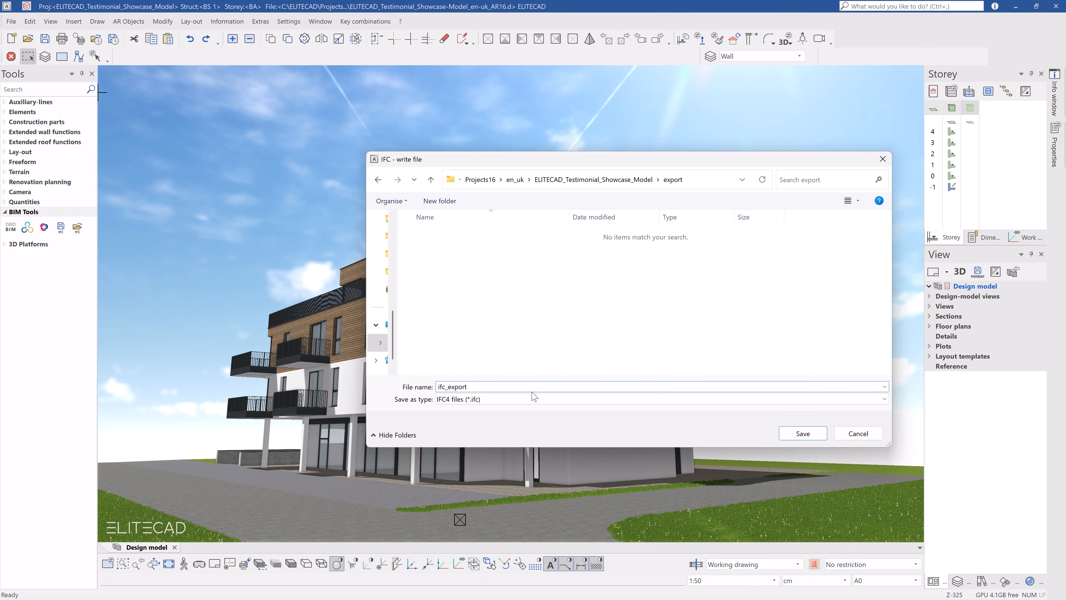
{"action": "left_click", "coordinate": [802, 433]}
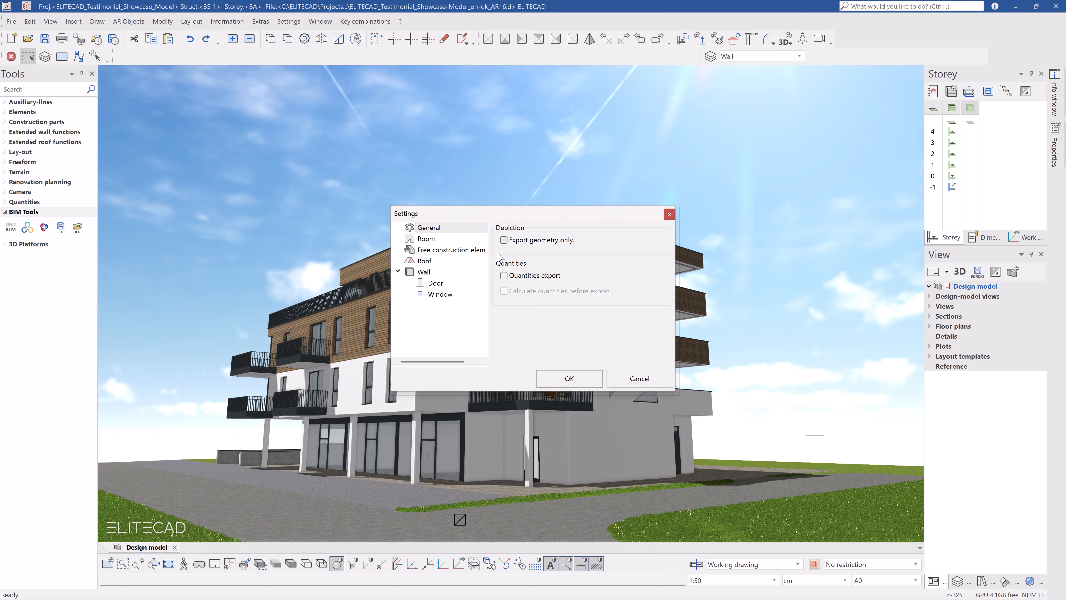
- Review the Room, Roof, Wall, Door and Window export settings, then write the IFC file
{"action": "left_click", "coordinate": [427, 239]}
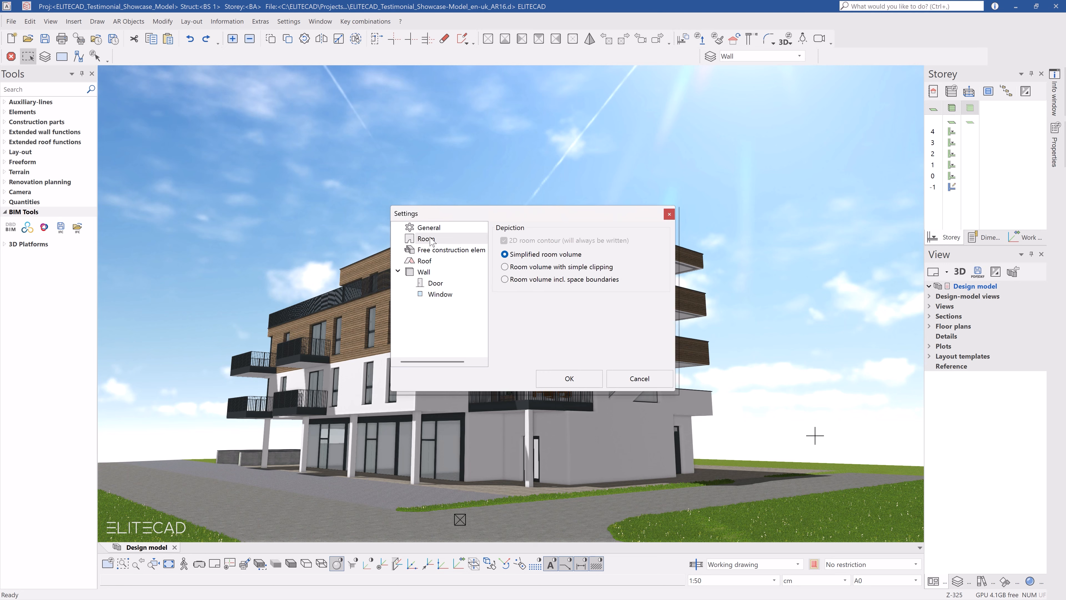
{"action": "left_click", "coordinate": [424, 261]}
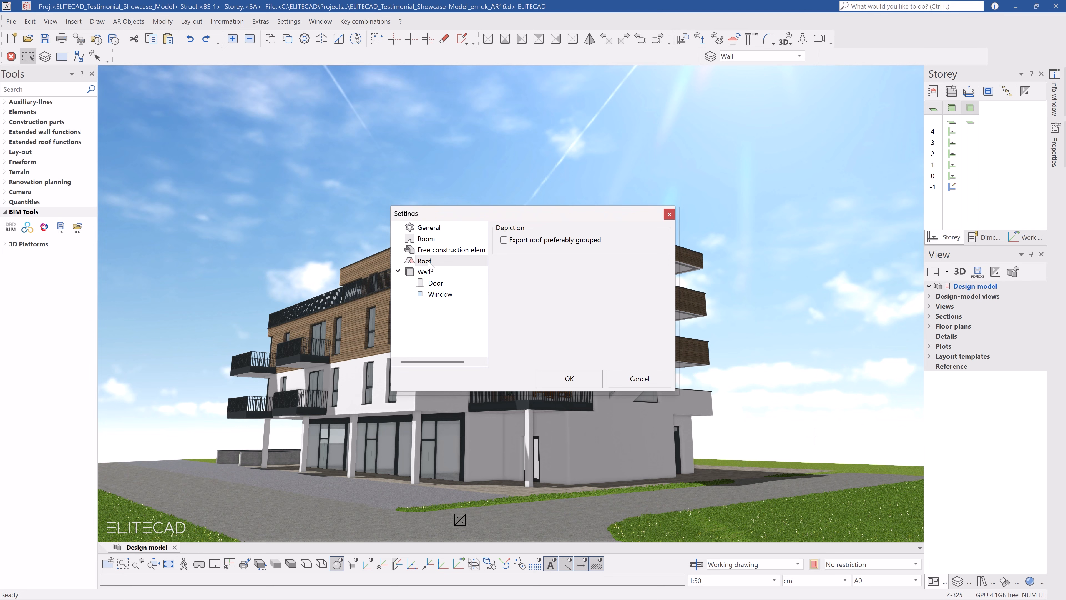
{"action": "left_click", "coordinate": [424, 272]}
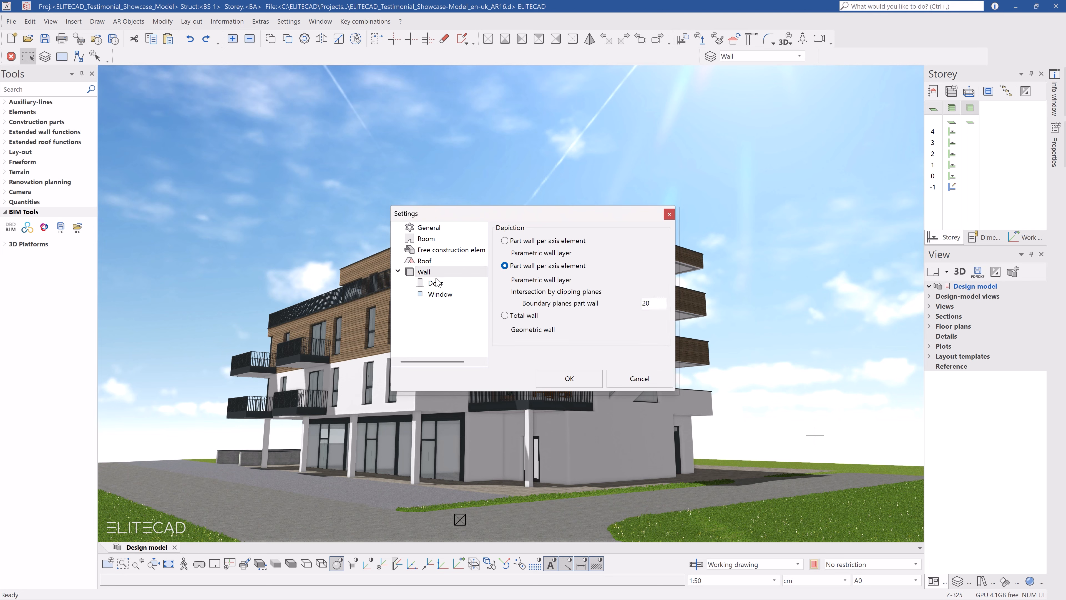
{"action": "left_click", "coordinate": [435, 283]}
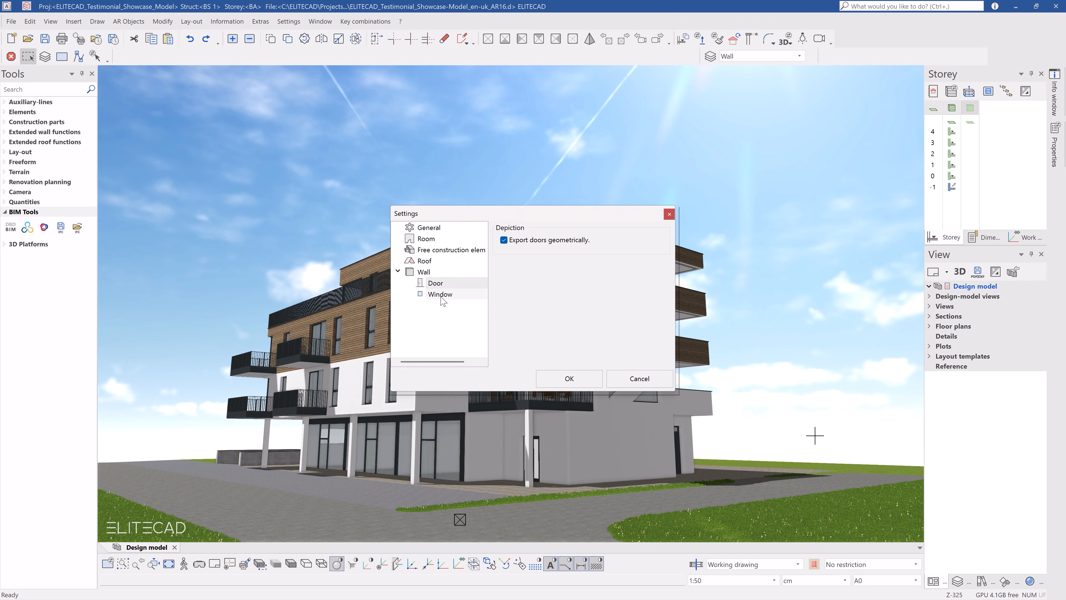
{"action": "left_click", "coordinate": [440, 294]}
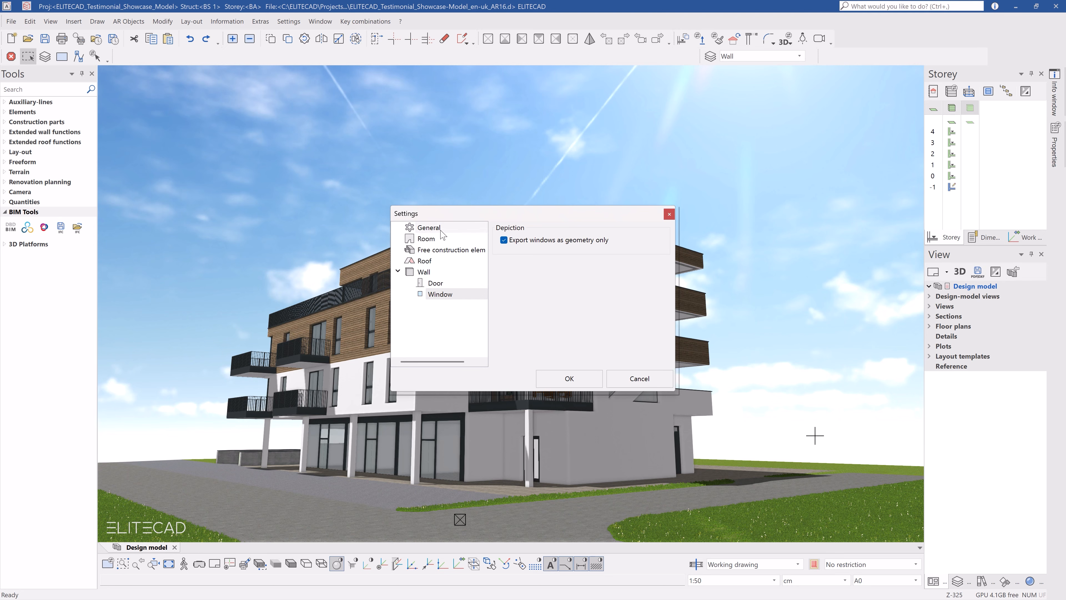
{"action": "left_click", "coordinate": [429, 227]}
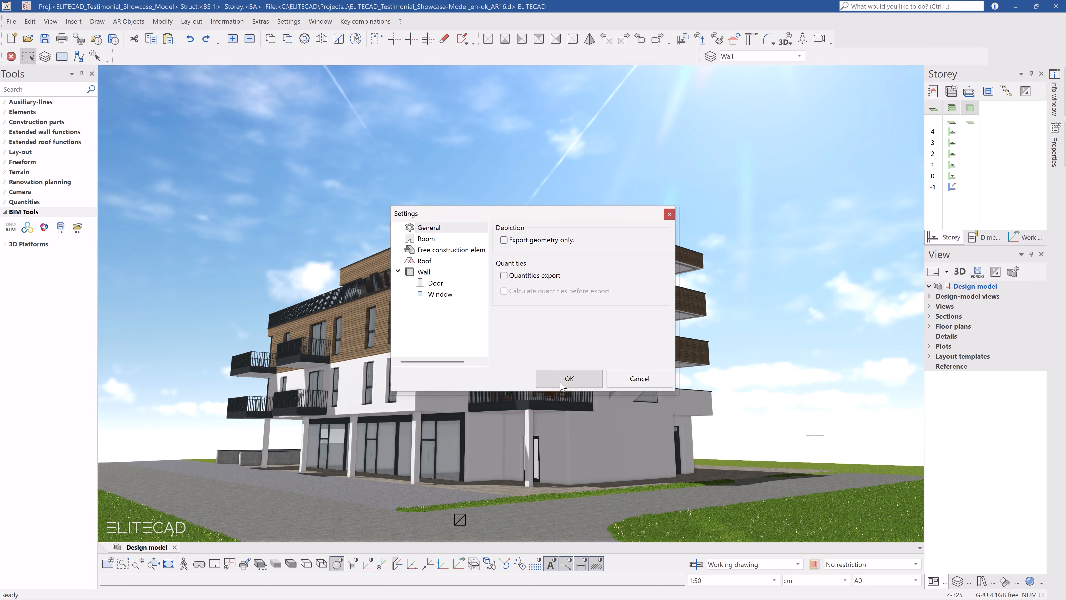
{"action": "left_click", "coordinate": [569, 379]}
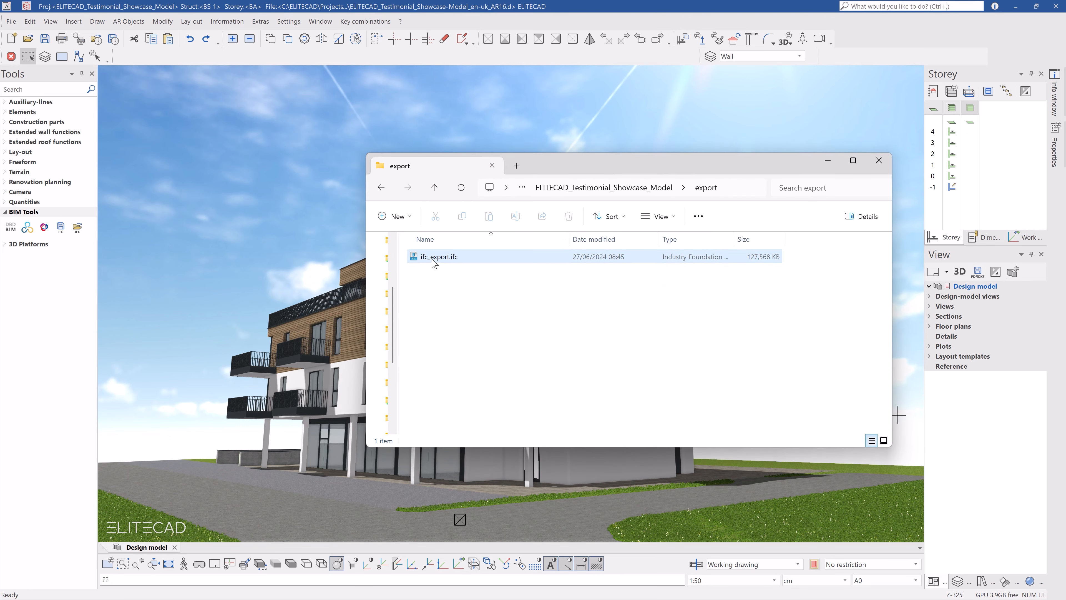
- Open ifc_export.ifc from the export folder in the IFC viewer
{"action": "left_click", "coordinate": [438, 257]}
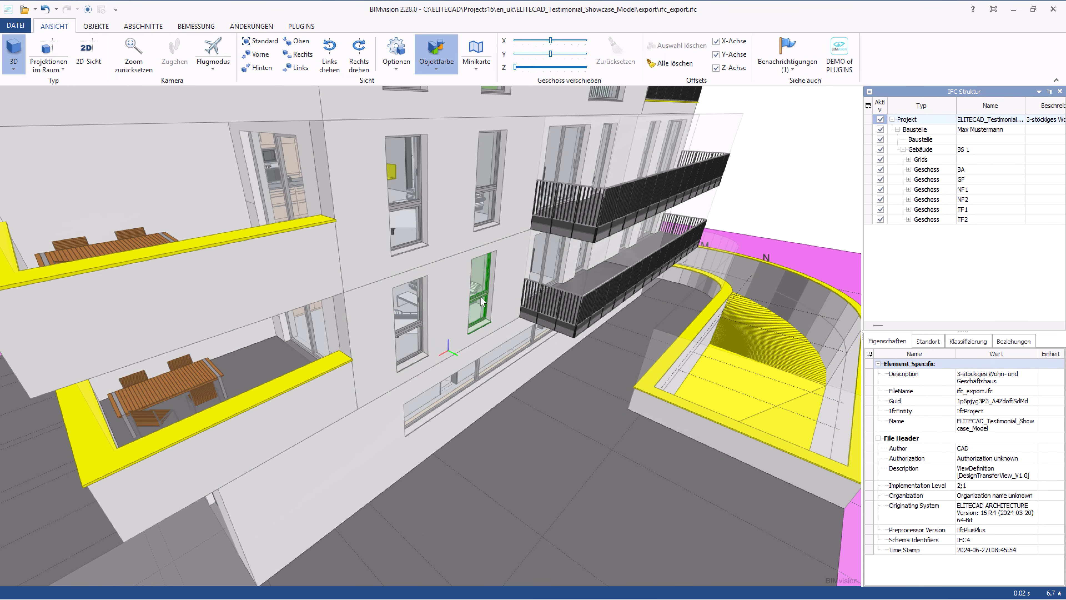
- Select a window in the 3D view and read its attributes and Pset_WindowCommon
{"action": "left_click", "coordinate": [481, 286]}
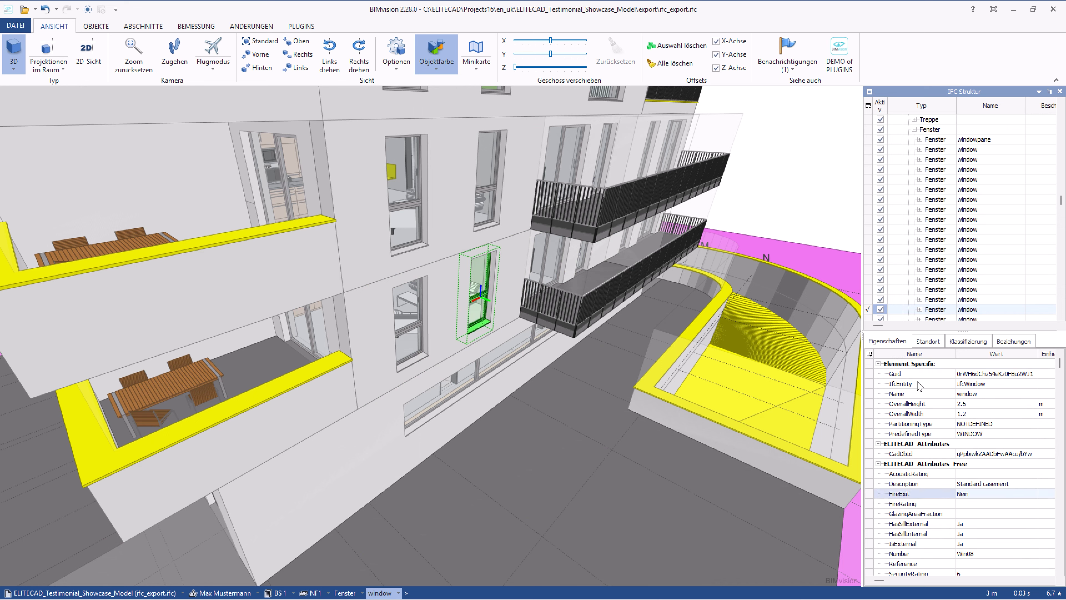
{"action": "scroll", "scroll_direction": "down", "scroll_amount": 3}
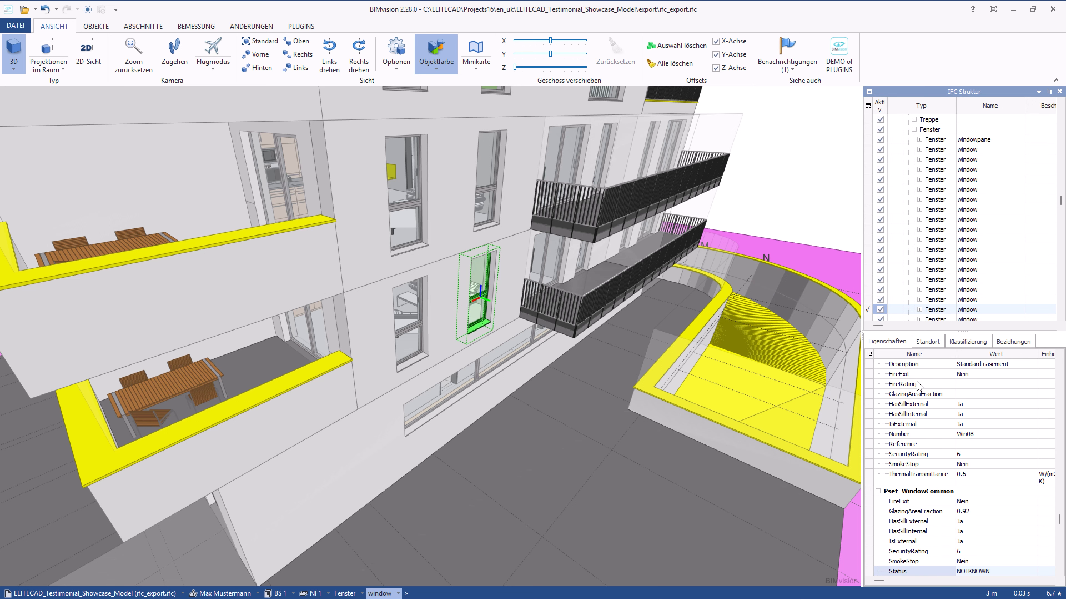
{"action": "scroll", "scroll_direction": "down", "scroll_amount": 3}
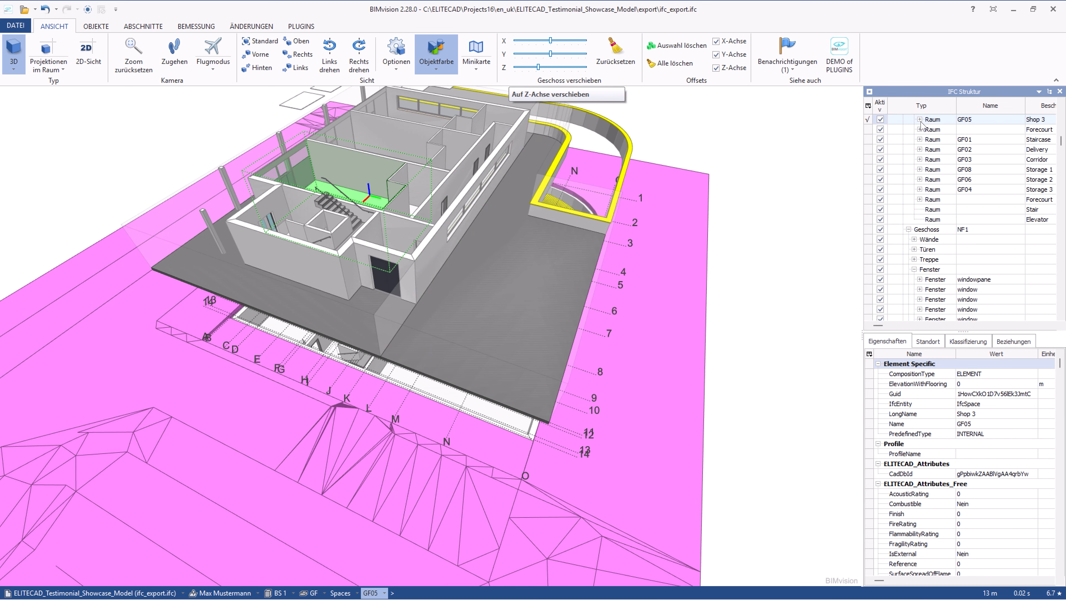
- Expand Shop 3 in the IFC Struktur tree and show its floor covering's layers and properties
{"action": "left_click", "coordinate": [909, 119]}
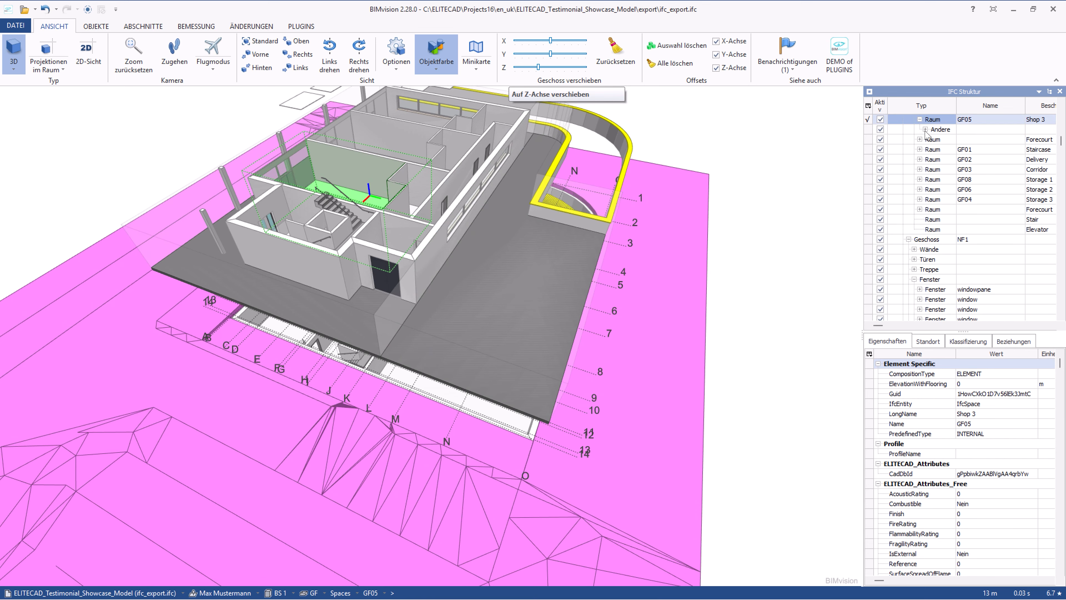
{"action": "left_click", "coordinate": [926, 129]}
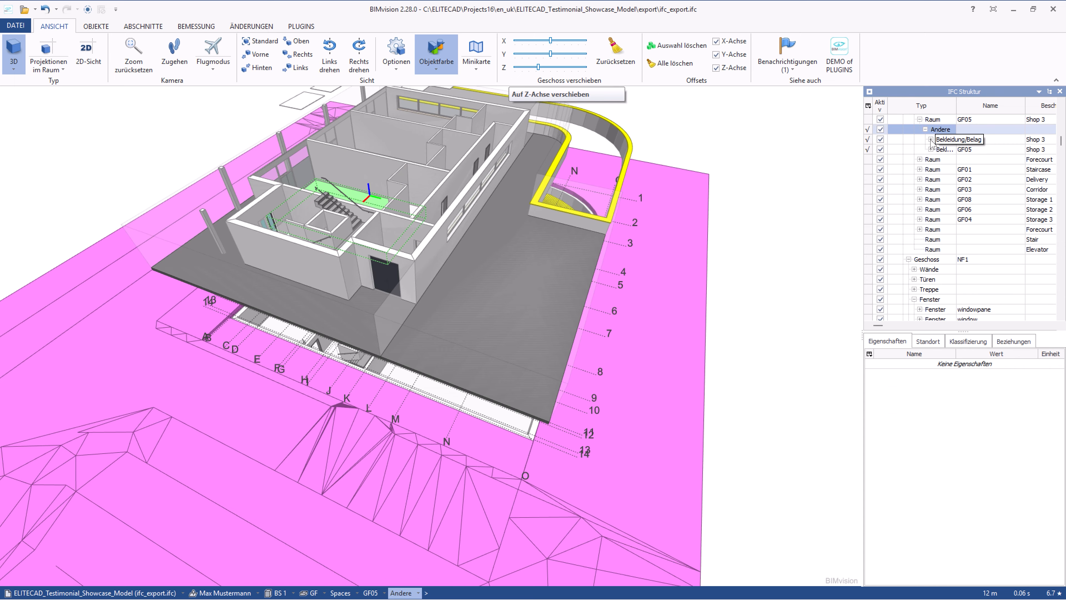
{"action": "left_click", "coordinate": [919, 139]}
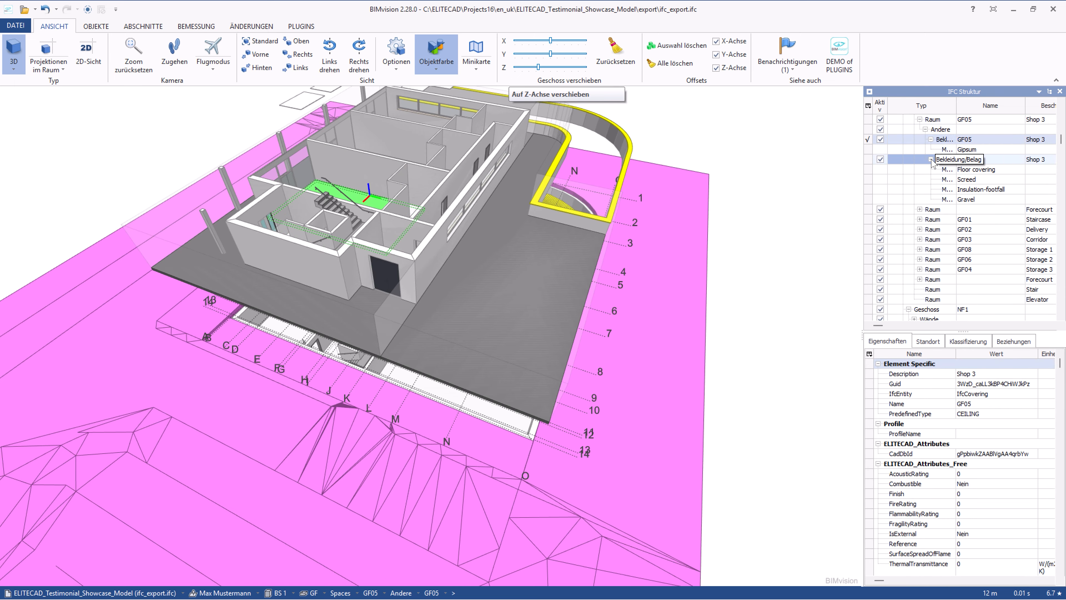
{"action": "left_click", "coordinate": [965, 160]}
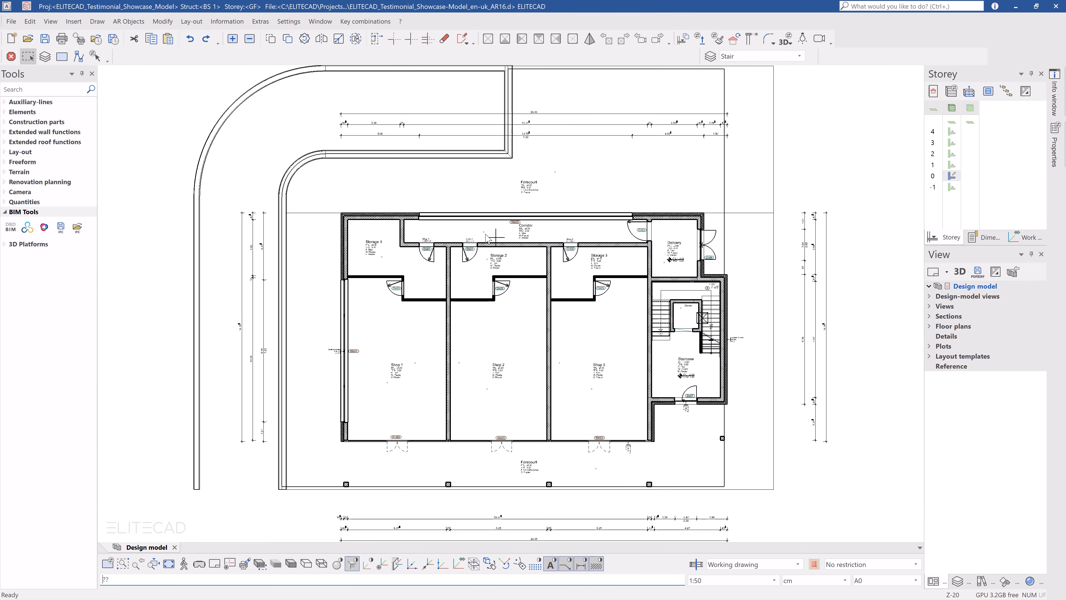
- Start an IFC4 import and choose the elevator IFC file from the OTIS Aufzug folder
{"action": "left_click", "coordinate": [11, 21]}
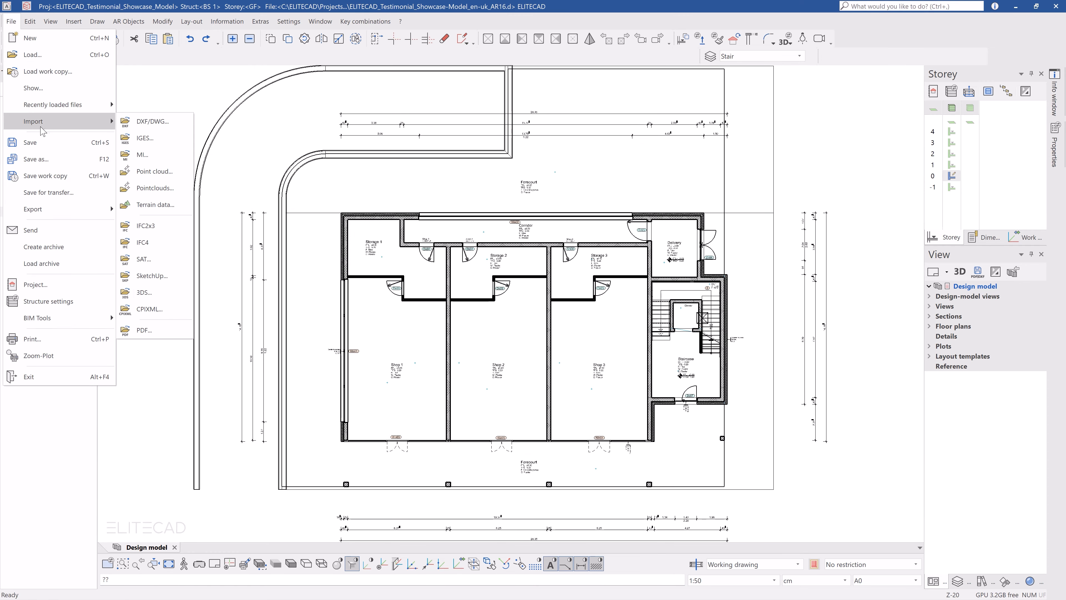
{"action": "left_click", "coordinate": [142, 242]}
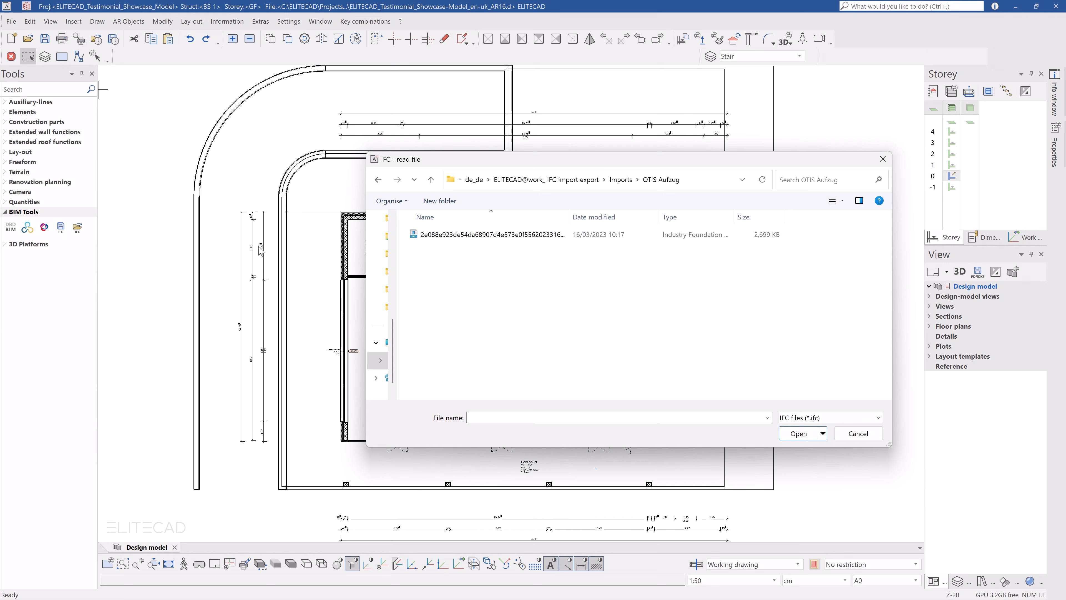
{"action": "left_click", "coordinate": [490, 234]}
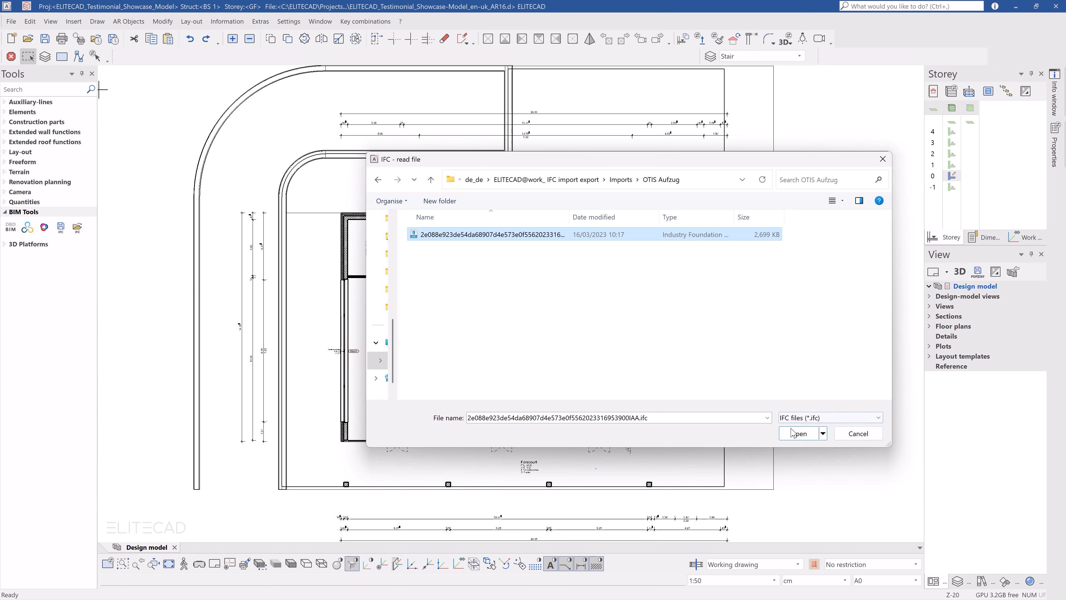
{"action": "left_click", "coordinate": [798, 433]}
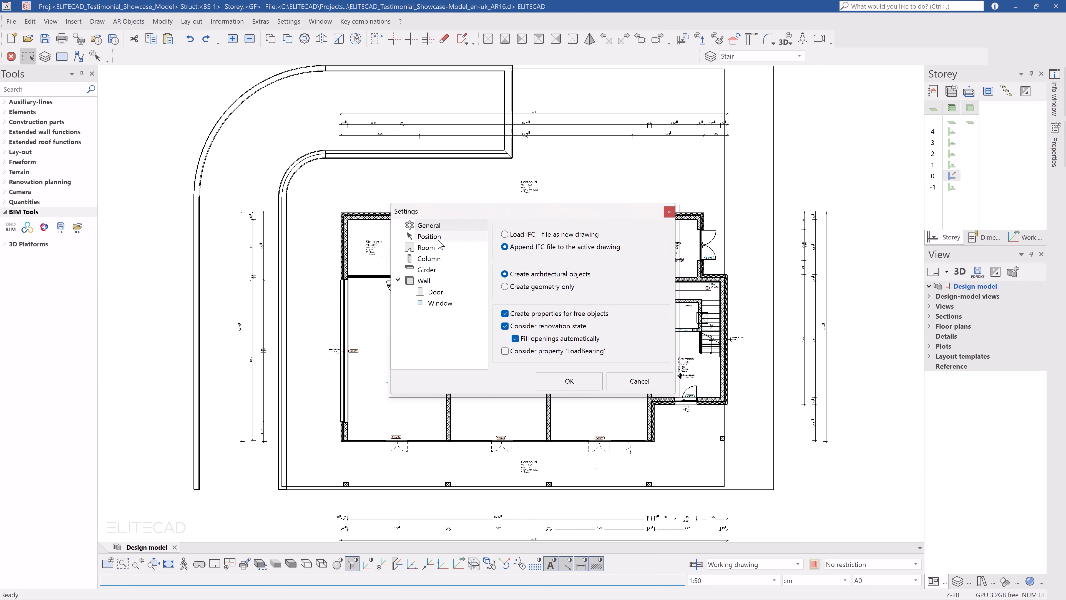
- Check the Columns and Windows import settings and confirm appending as architectural objects
{"action": "left_click", "coordinate": [430, 258]}
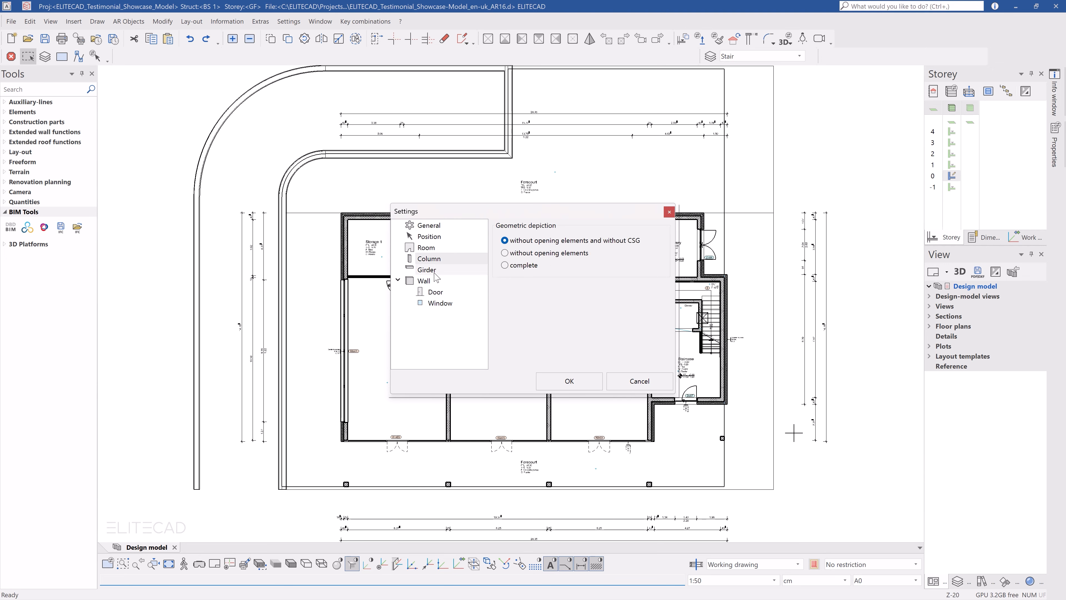
{"action": "left_click", "coordinate": [440, 303]}
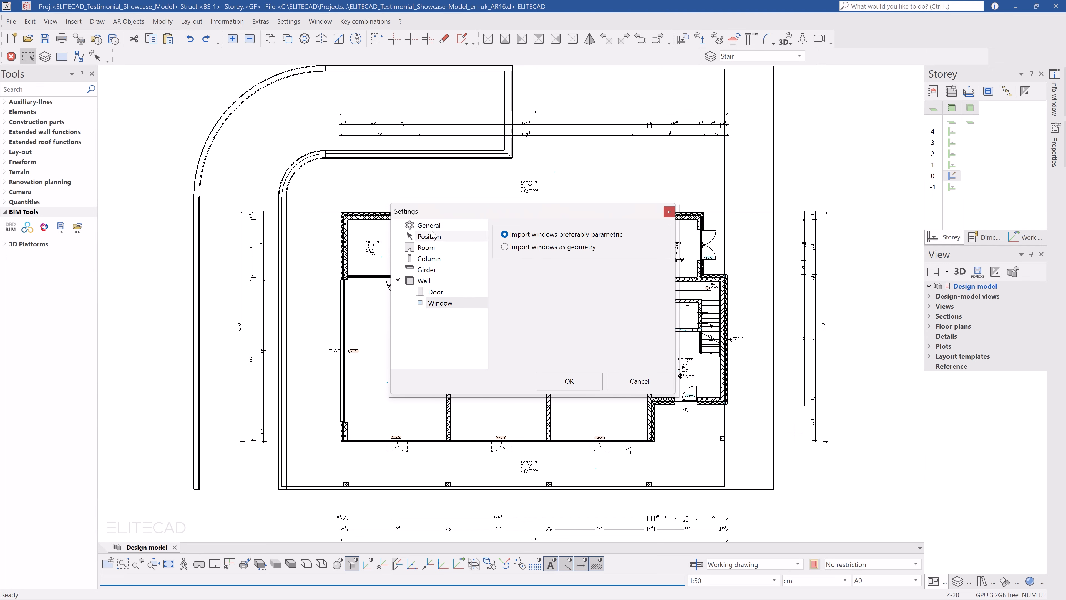
{"action": "left_click", "coordinate": [429, 225]}
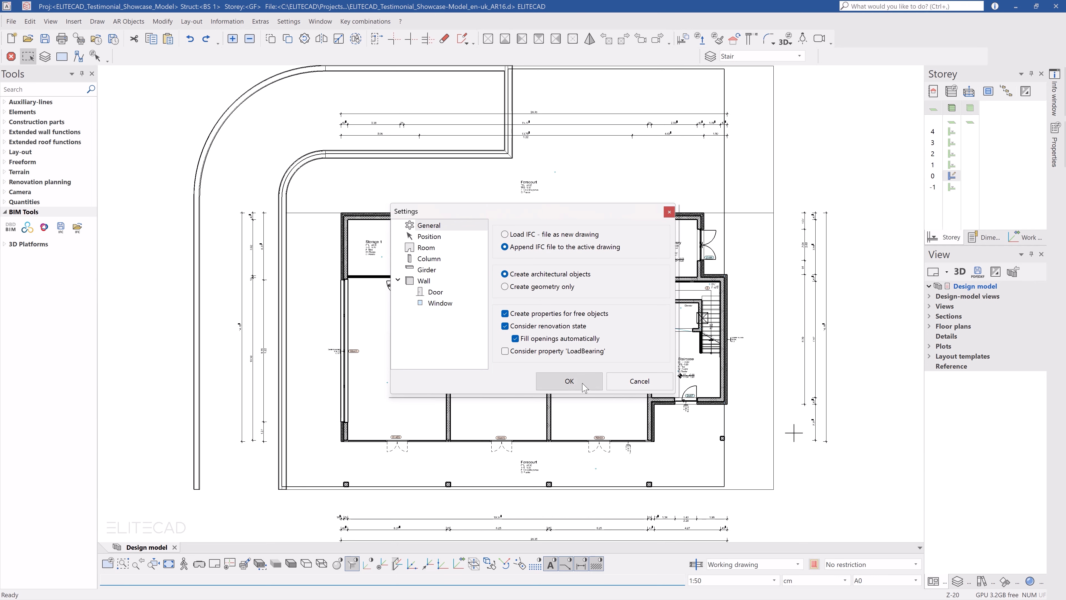
{"action": "left_click", "coordinate": [569, 381]}
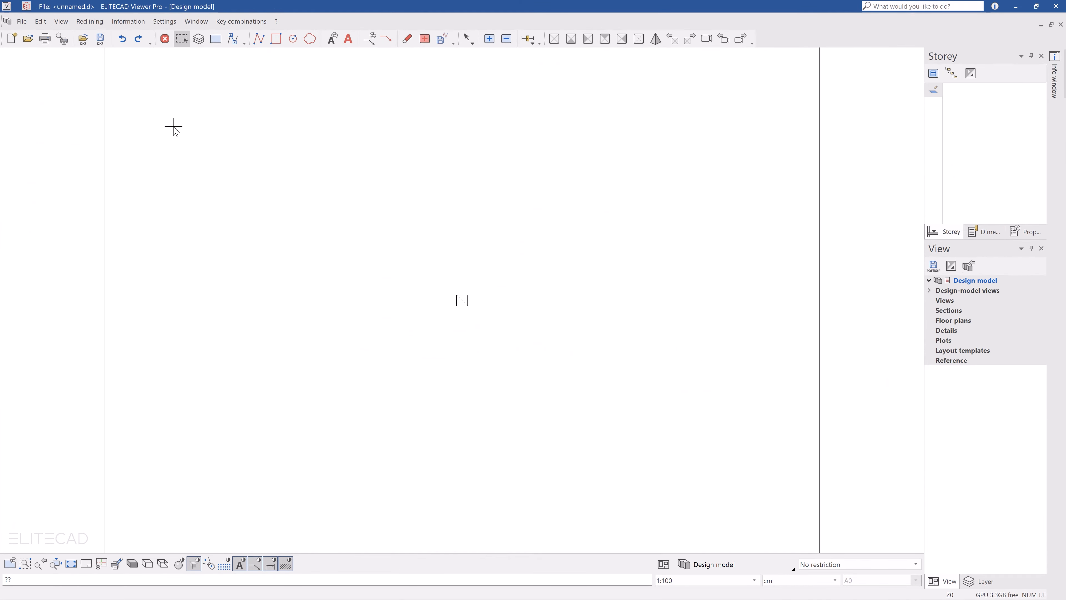
- Load the IFC building model in Viewer Pro and show all storeys
{"action": "left_click", "coordinate": [21, 21]}
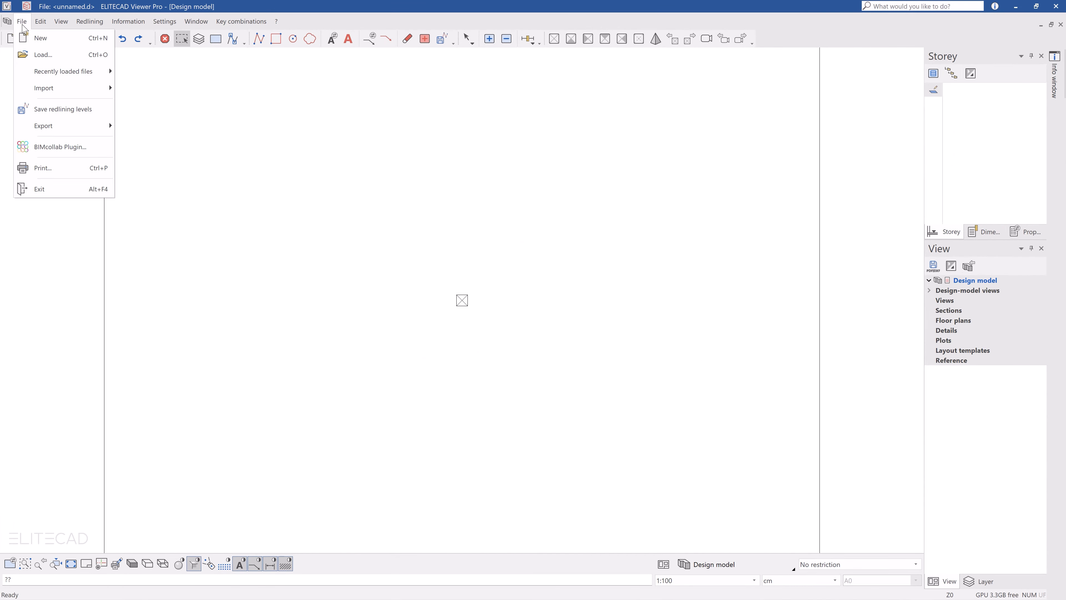
{"action": "mouse_move", "coordinate": [41, 37]}
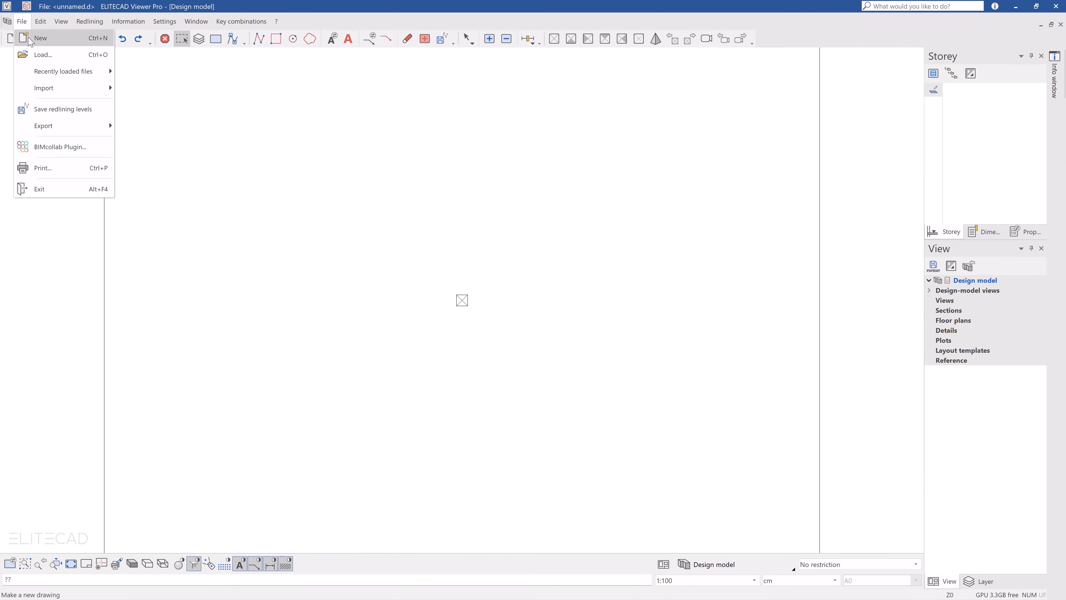
{"action": "left_click", "coordinate": [40, 38]}
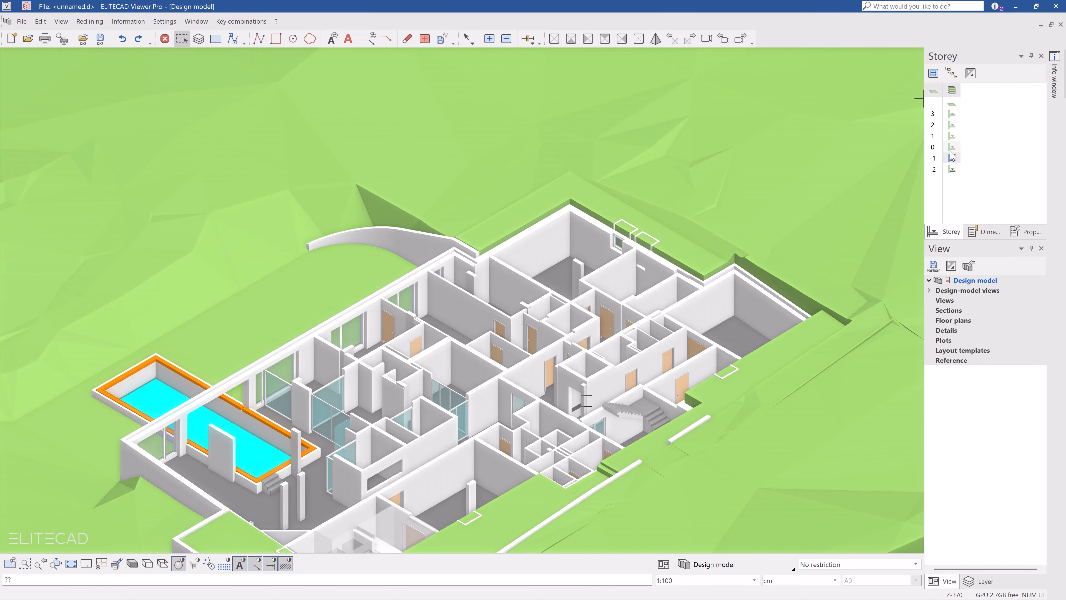
{"action": "left_click", "coordinate": [952, 124]}
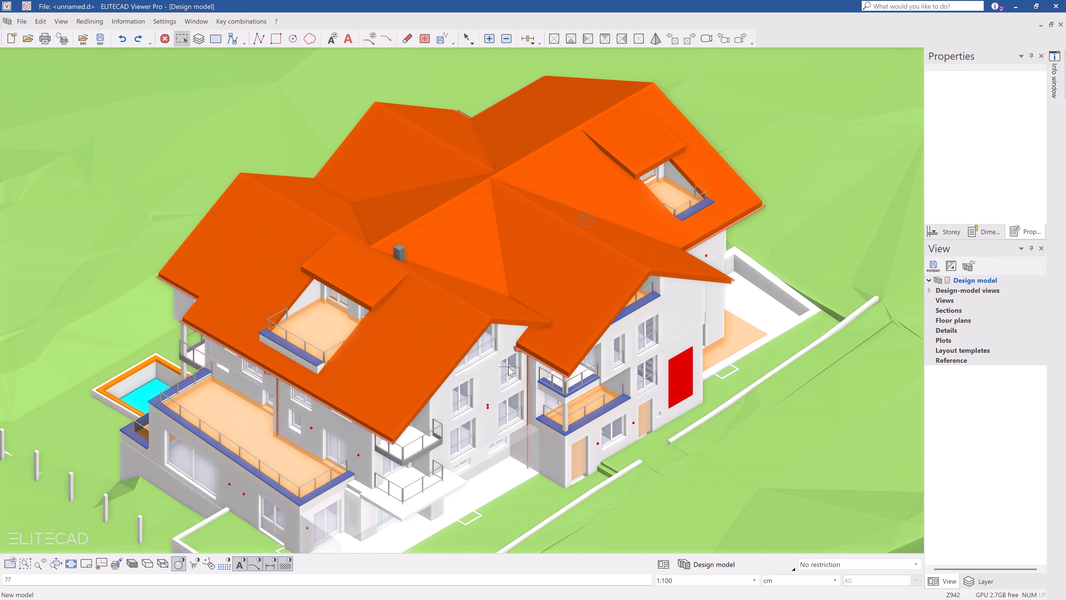
- Inspect the IFC properties of a window and then of a facade wall
{"action": "left_click", "coordinate": [509, 372]}
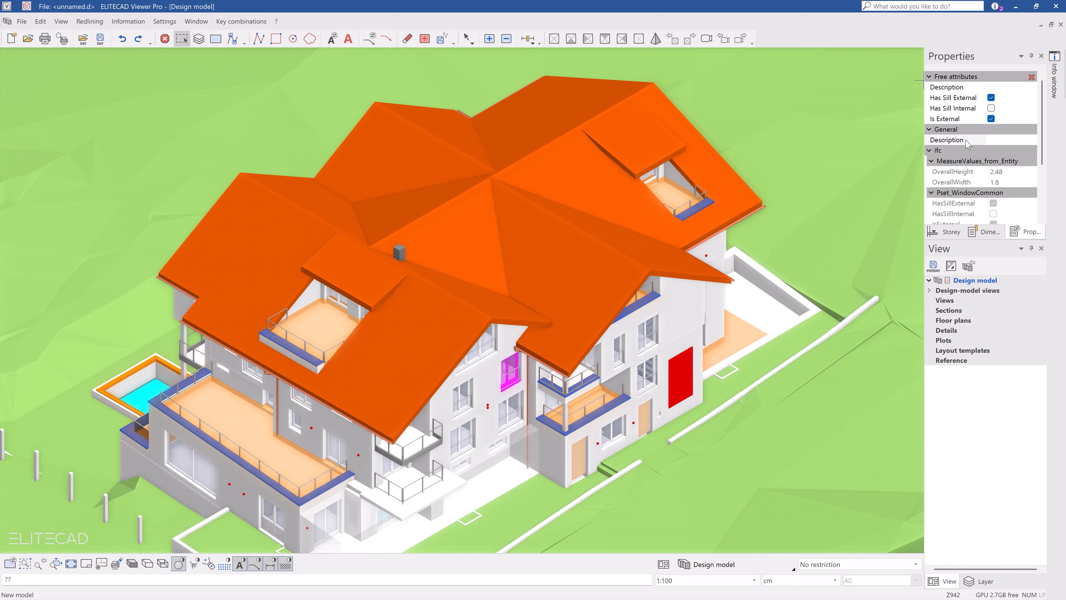
{"action": "scroll", "scroll_direction": "down", "scroll_amount": 3}
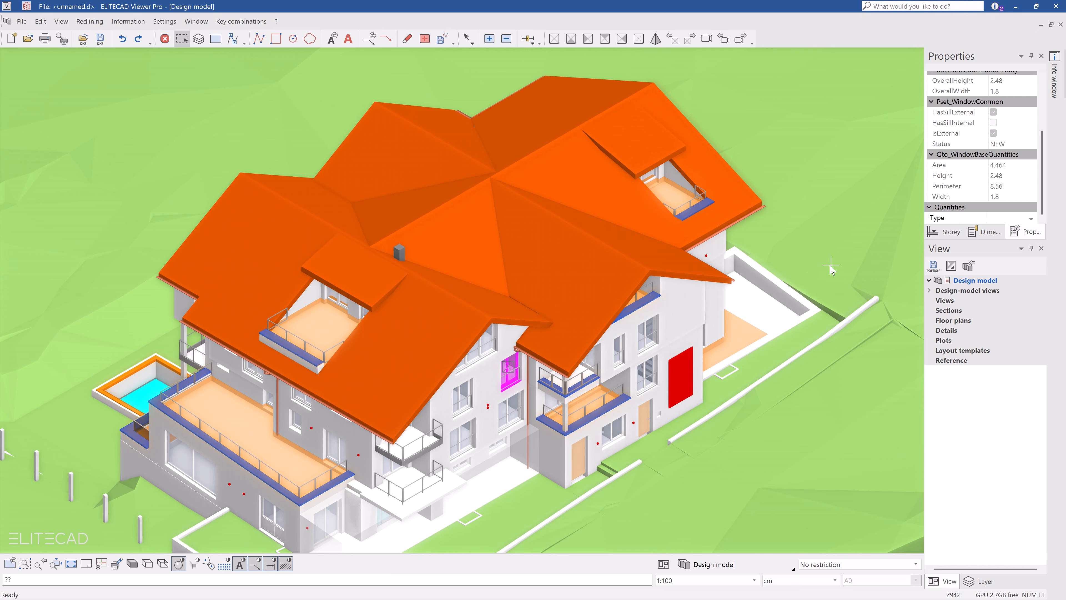
{"action": "left_click", "coordinate": [670, 323]}
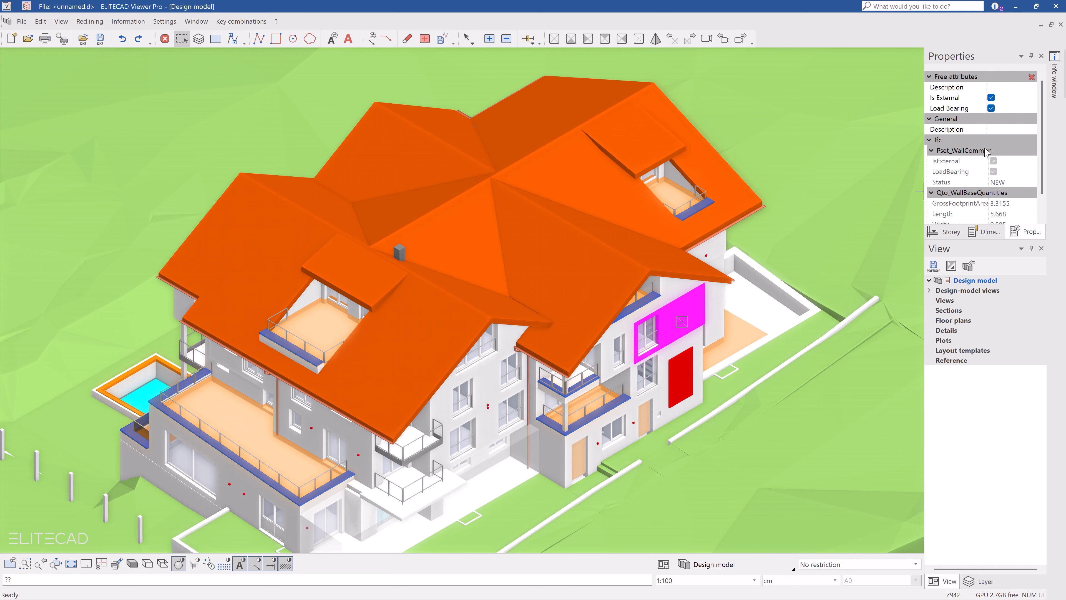